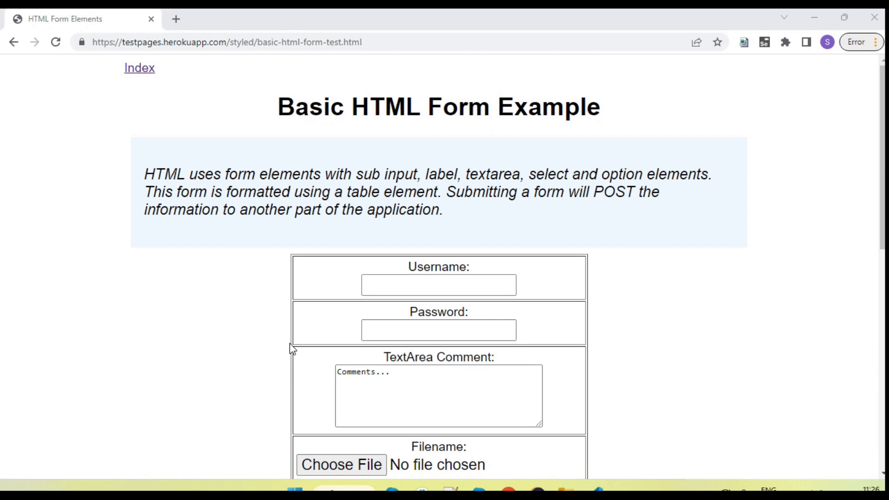
- Scroll the form page to the Checkbox and Radio Items sections and highlight the label text
scroll("down", 3)
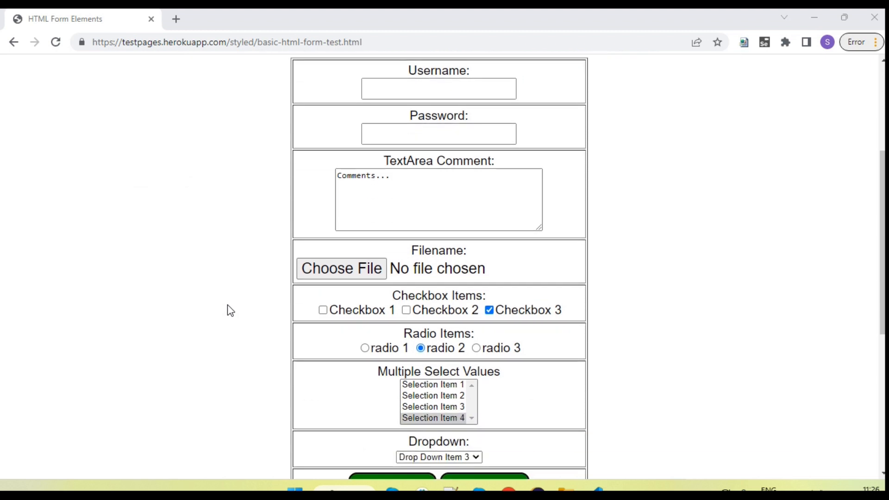
mouse_move(451, 334)
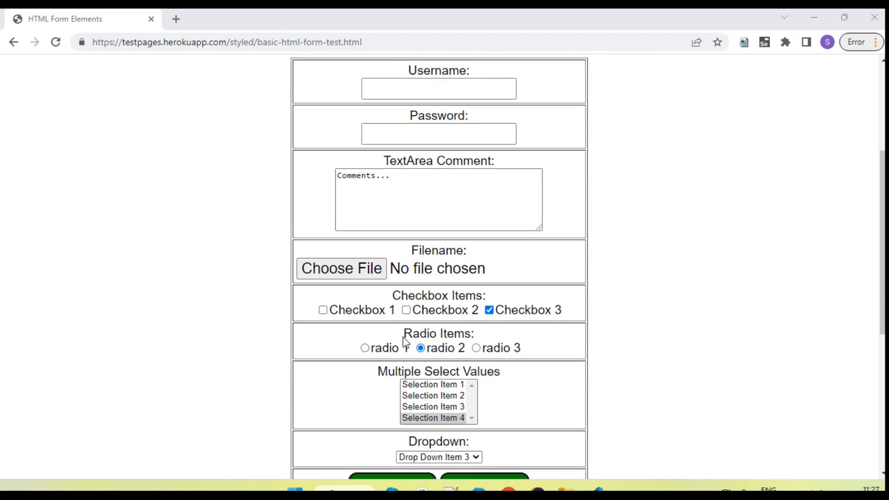
mouse_move(615, 332)
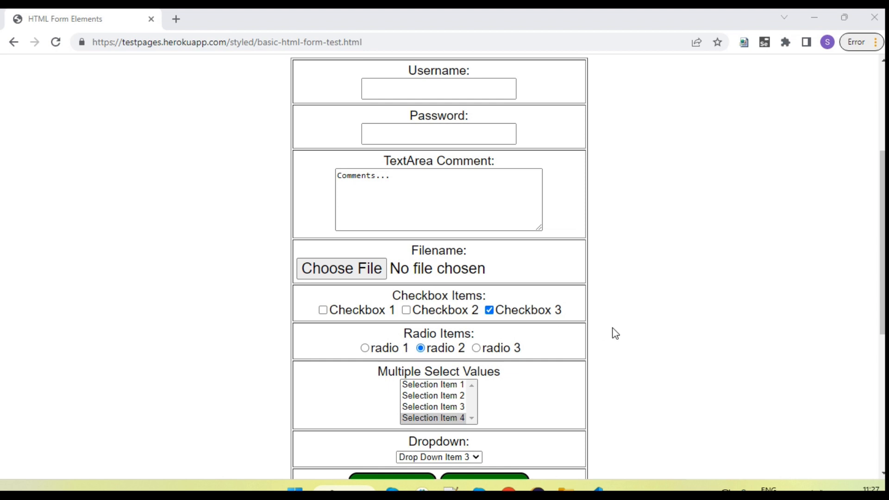
scroll("up", 3)
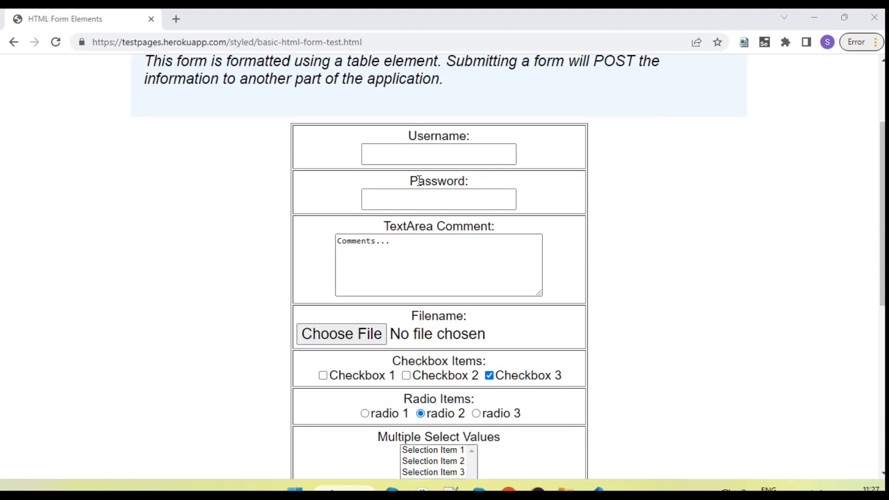
left_click(438, 199)
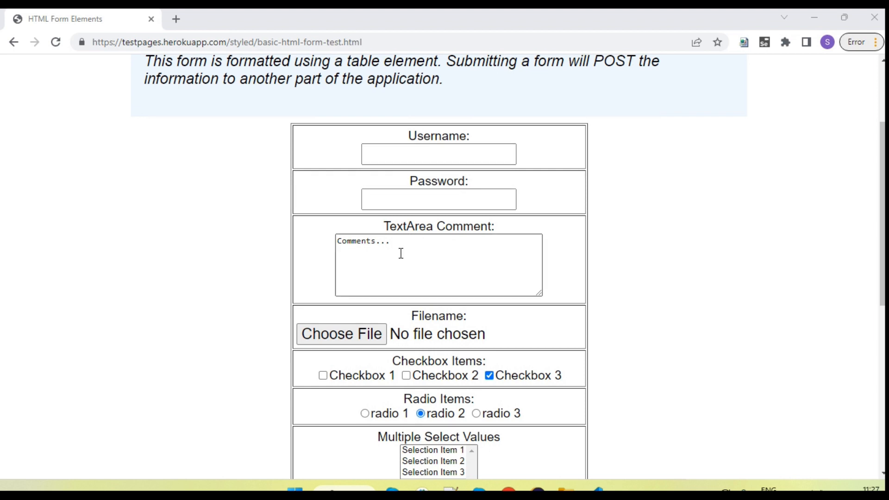
scroll("down", 3)
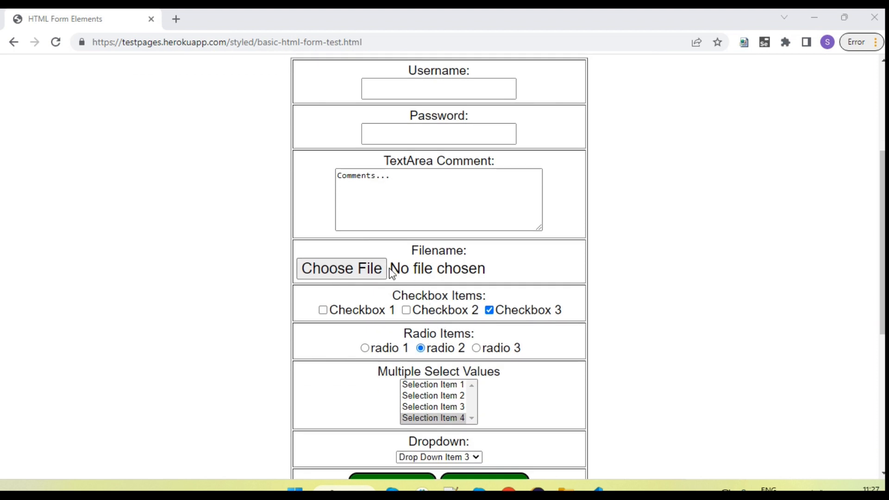
mouse_move(395, 296)
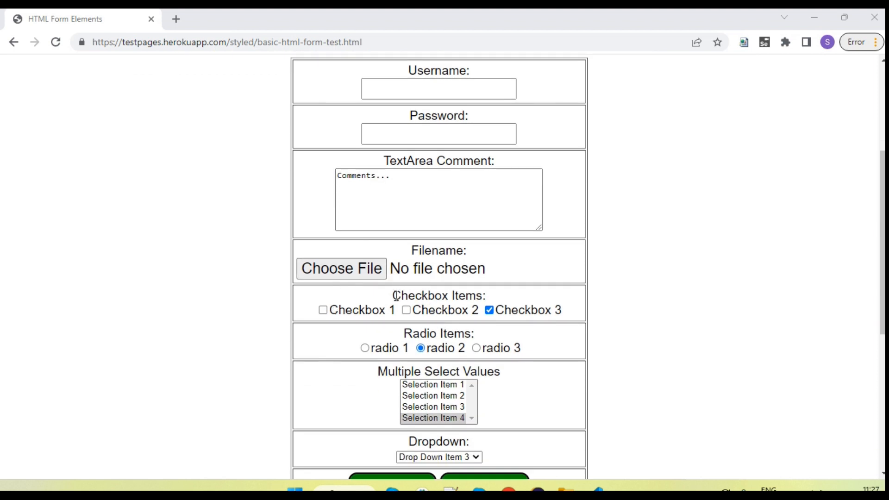
double_click(436, 296)
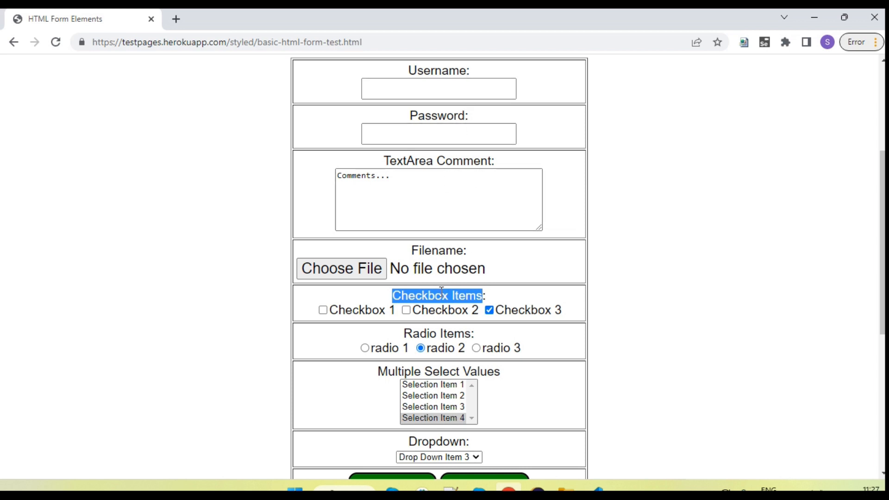
mouse_move(345, 269)
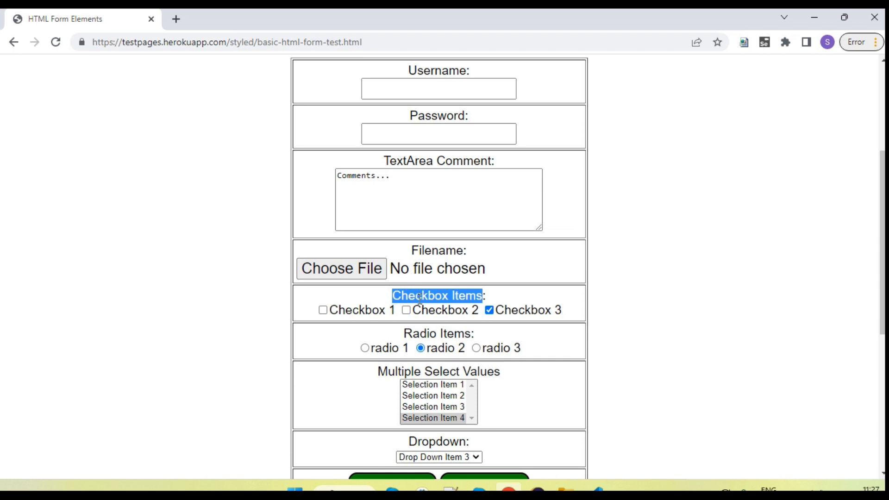
mouse_move(492, 301)
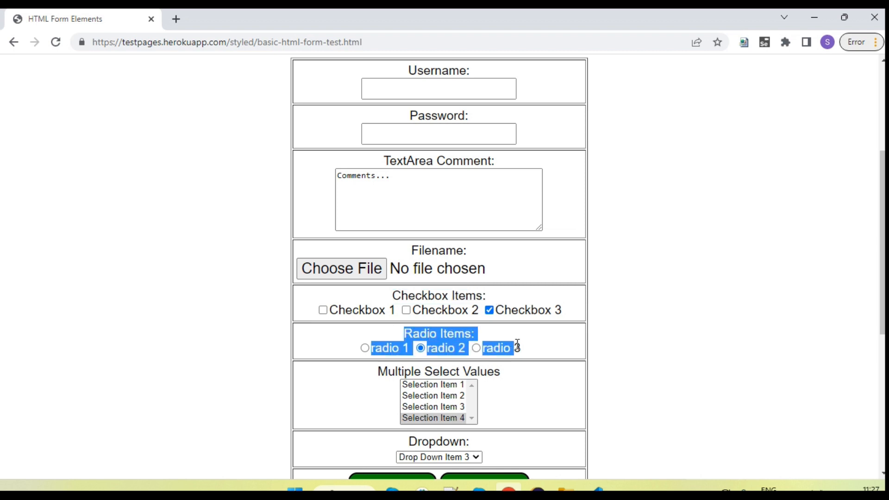
- Select radio 1 instead of radio 2 in the Radio Items group
left_click(378, 352)
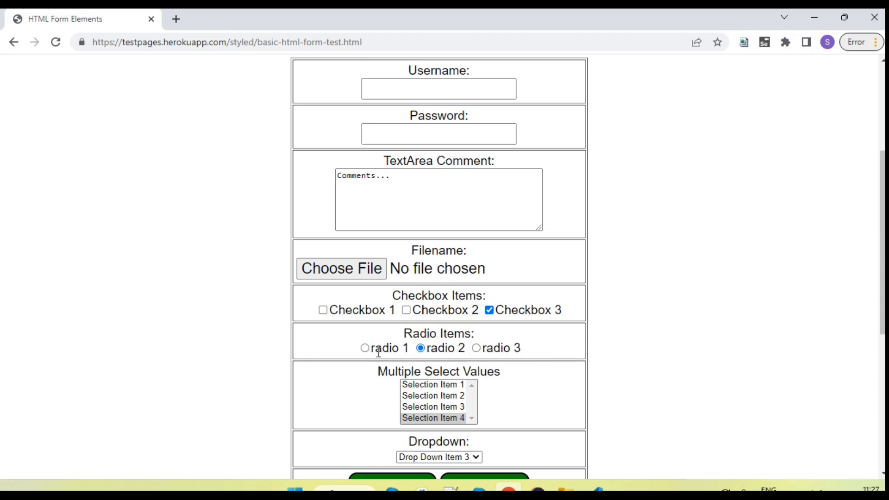
mouse_move(368, 353)
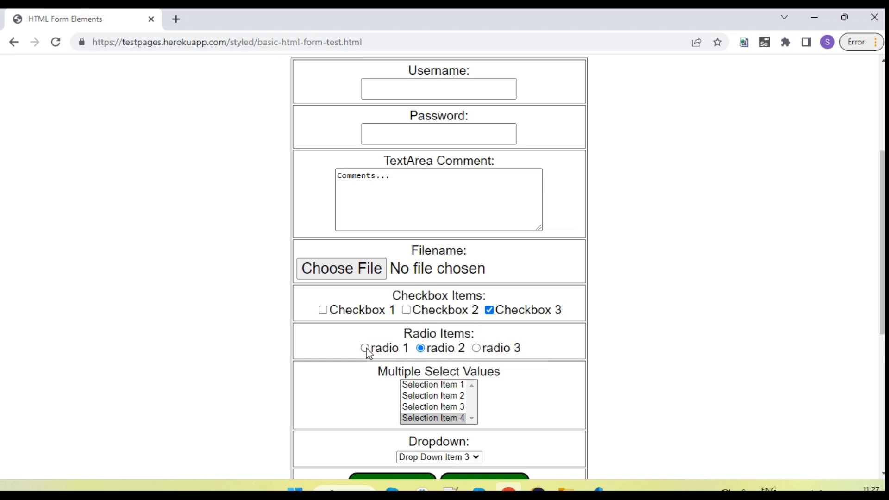
left_click(365, 347)
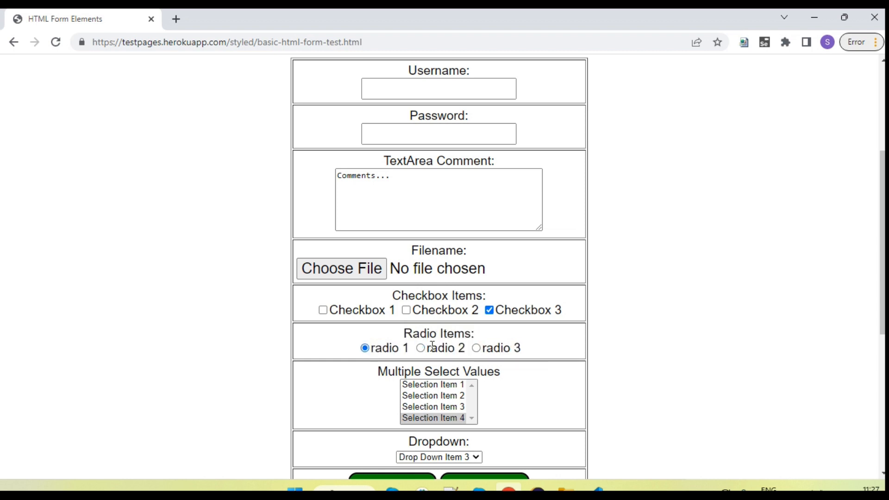
mouse_move(422, 352)
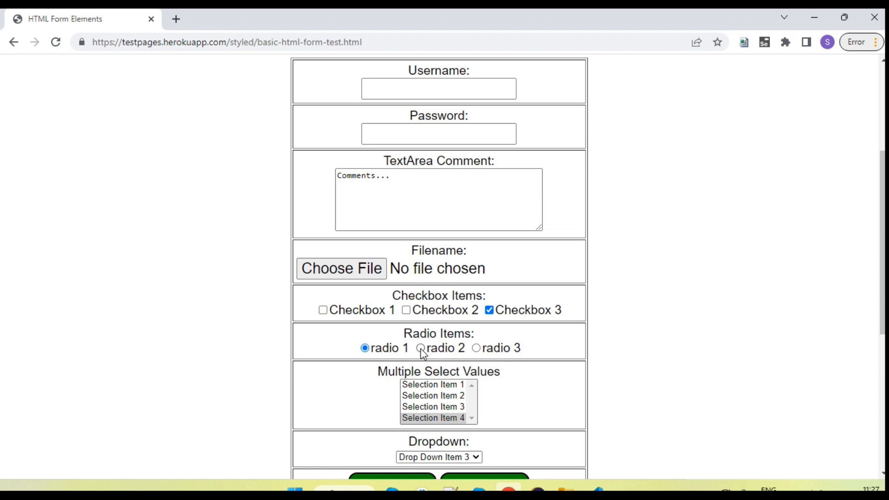
mouse_move(373, 352)
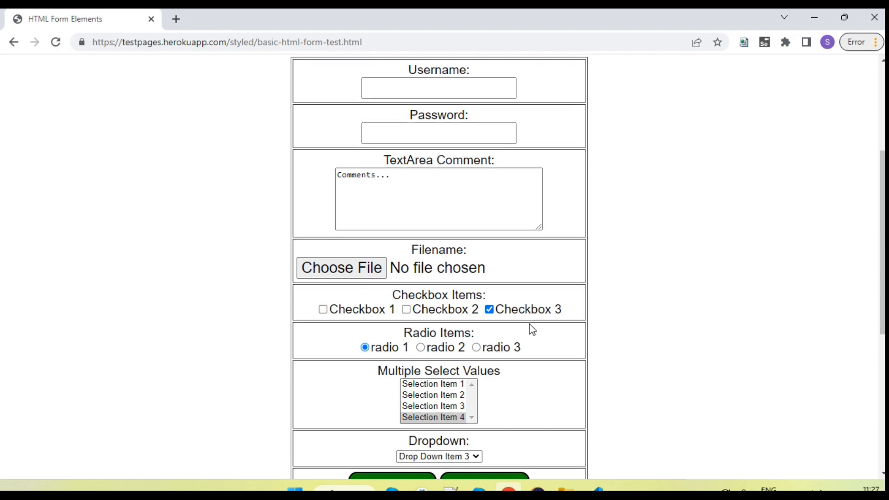
scroll("down", 3)
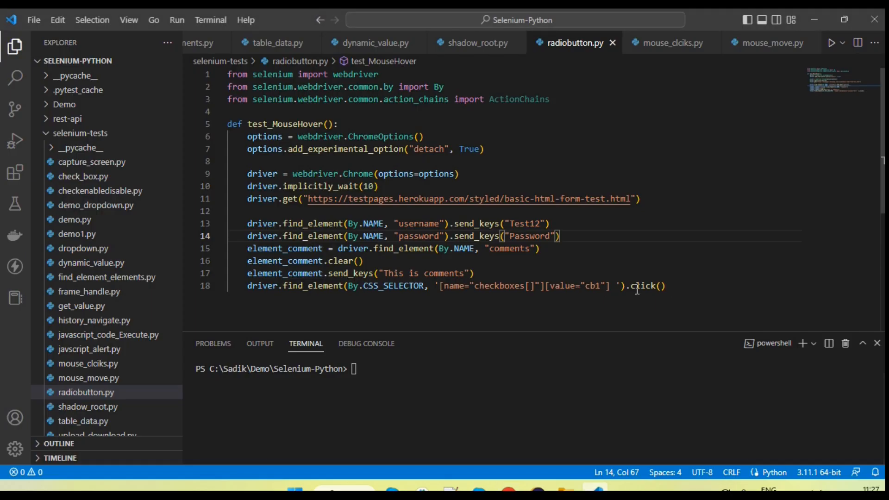
- Start a new empty line 20 after the checkbox click statement in radiobutton.py
key("ctrl+a")
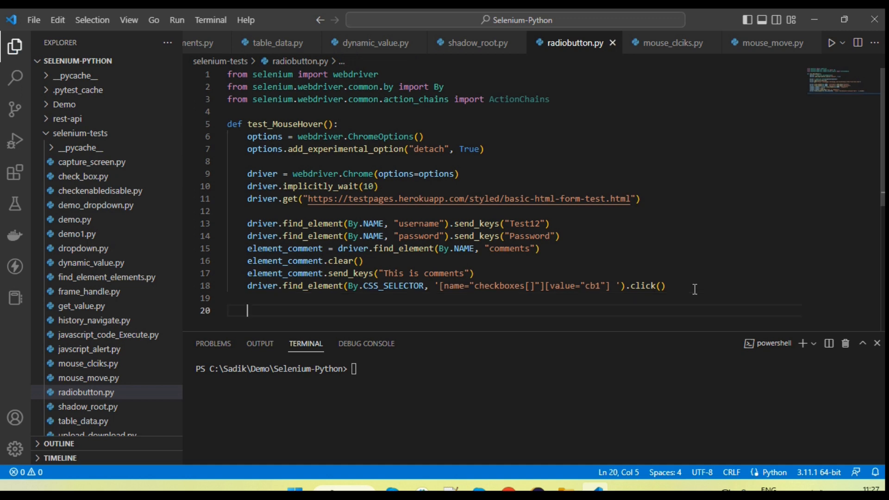
mouse_move(545, 394)
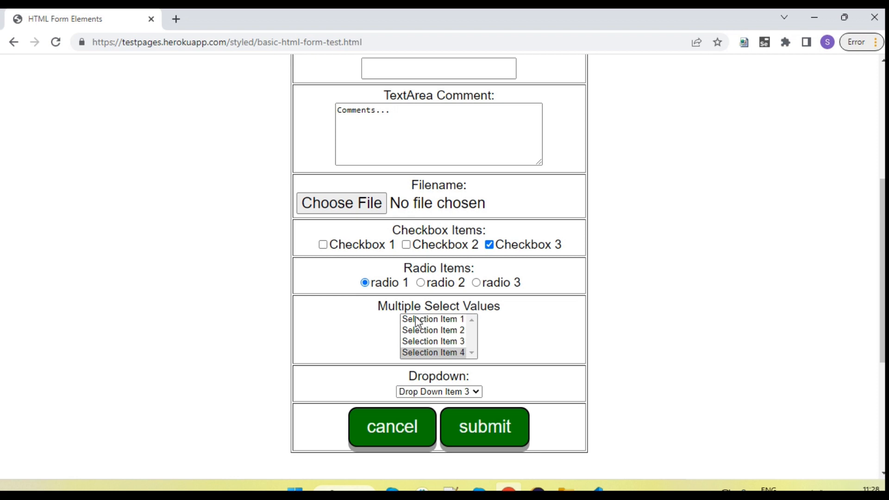
- Inspect the radio buttons' markup in Chrome DevTools using the element picker
right_click(417, 321)
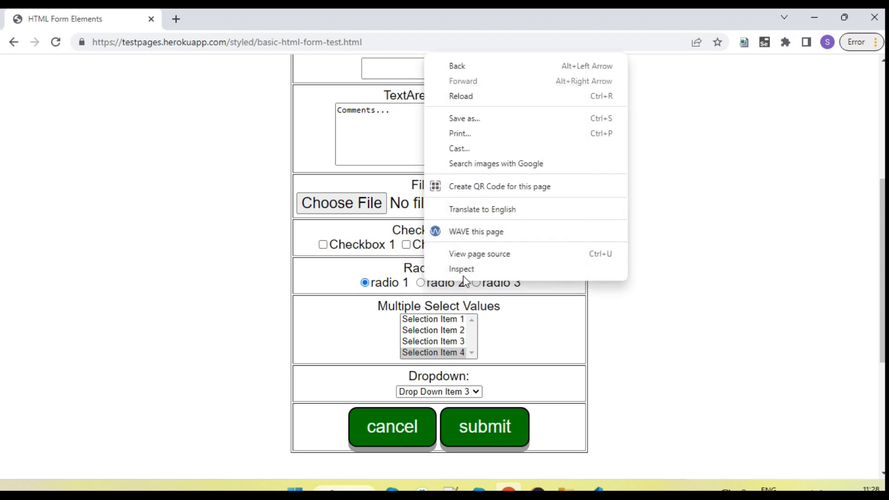
left_click(461, 269)
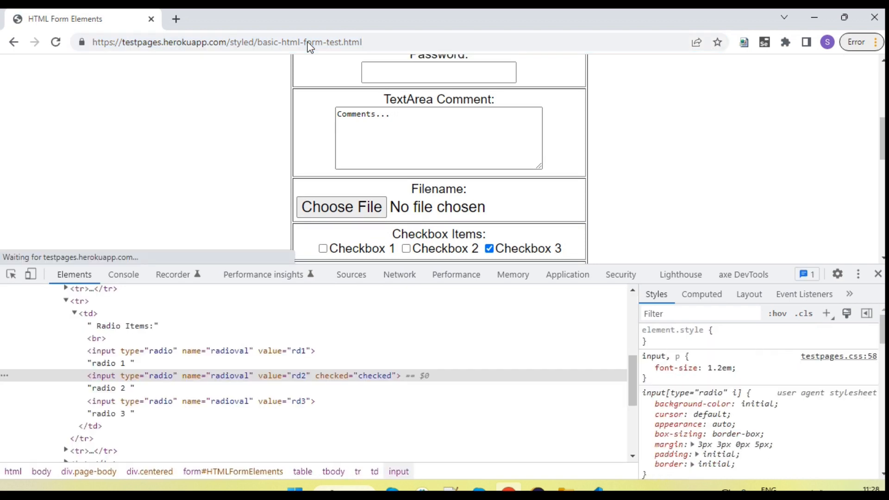
scroll("down", 3)
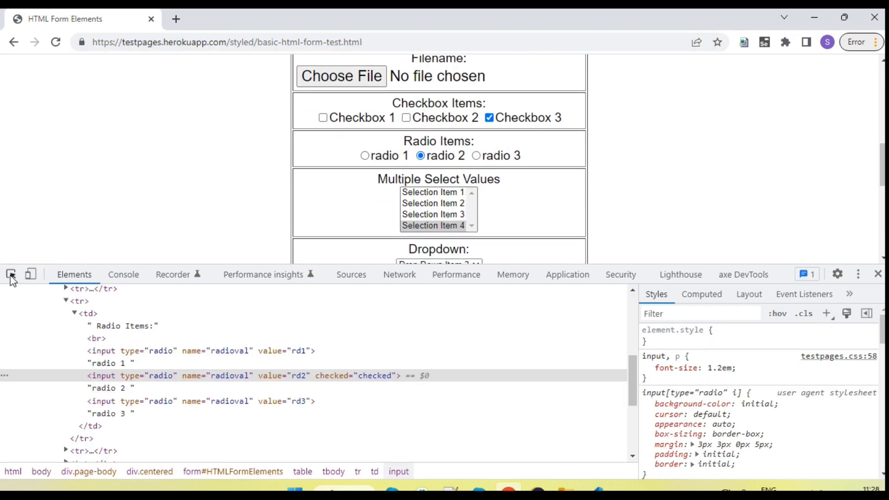
left_click(11, 274)
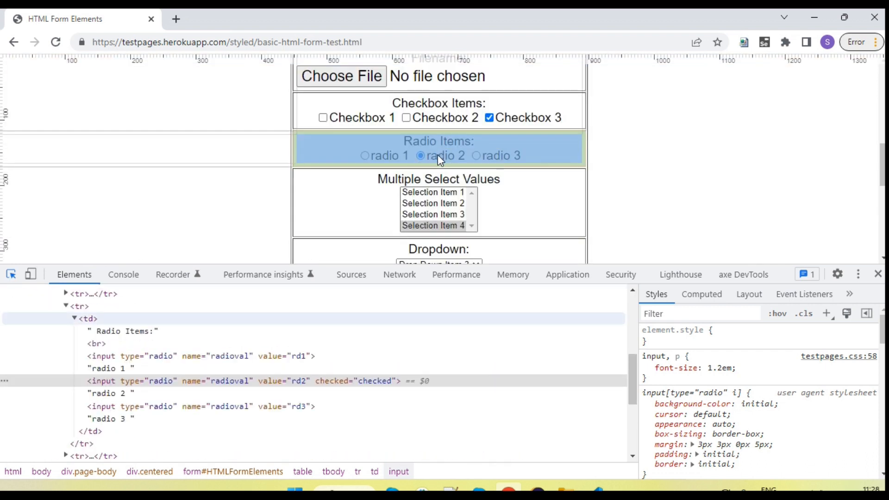
scroll("up", 3)
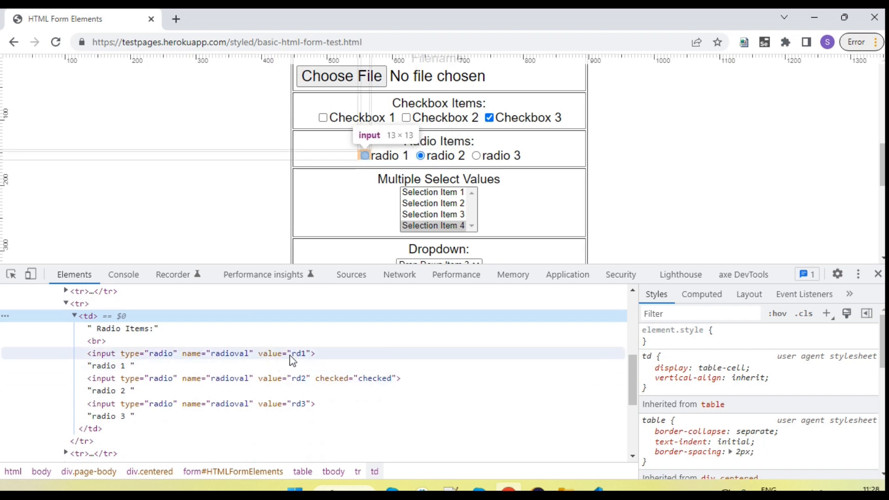
mouse_move(300, 403)
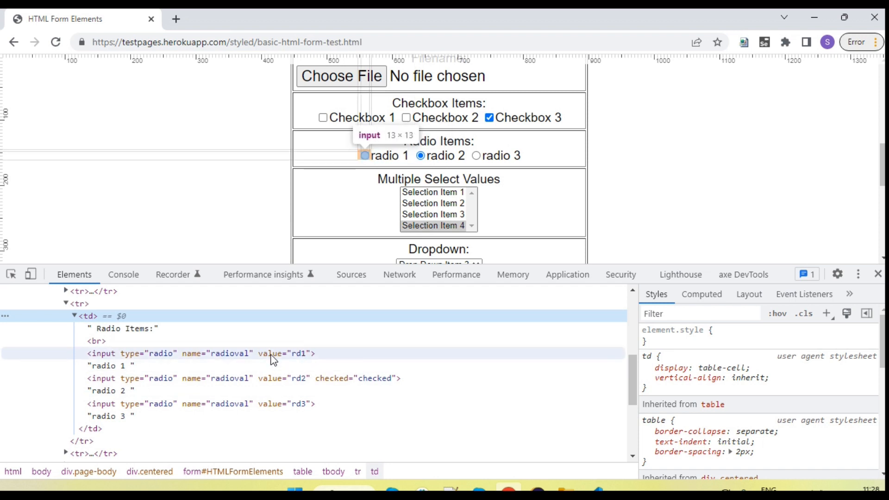
- Select the rd1 radio input in Elements and highlight its value attribute
left_click(198, 353)
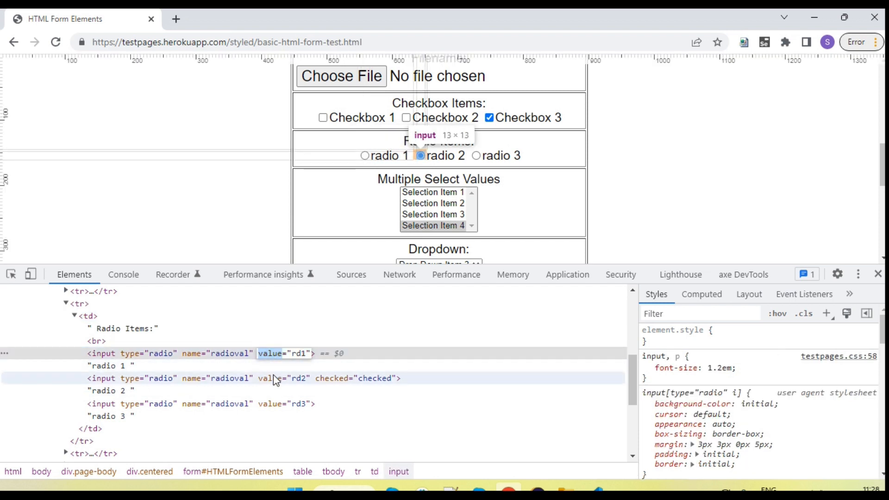
left_click(278, 378)
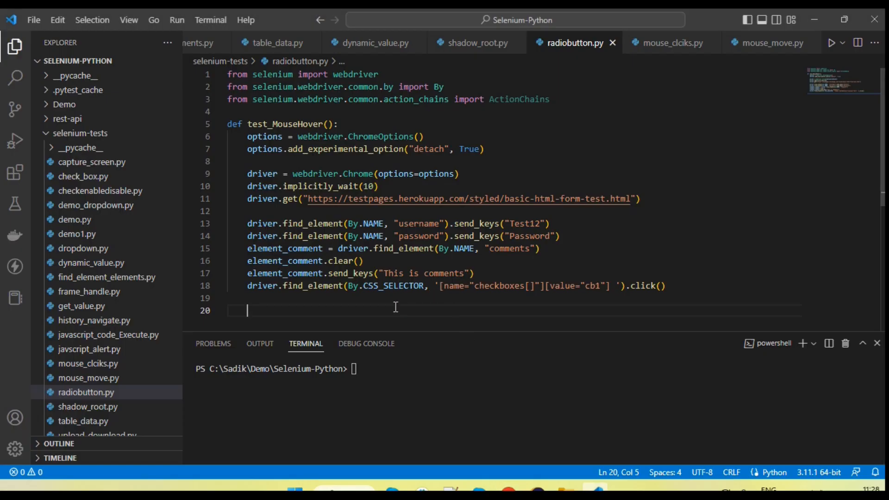
- Assign driver.find_element(By.CSS_SELECTOR, ...) for the rd2 radio to radio_button2
type("driver.find_element(b")
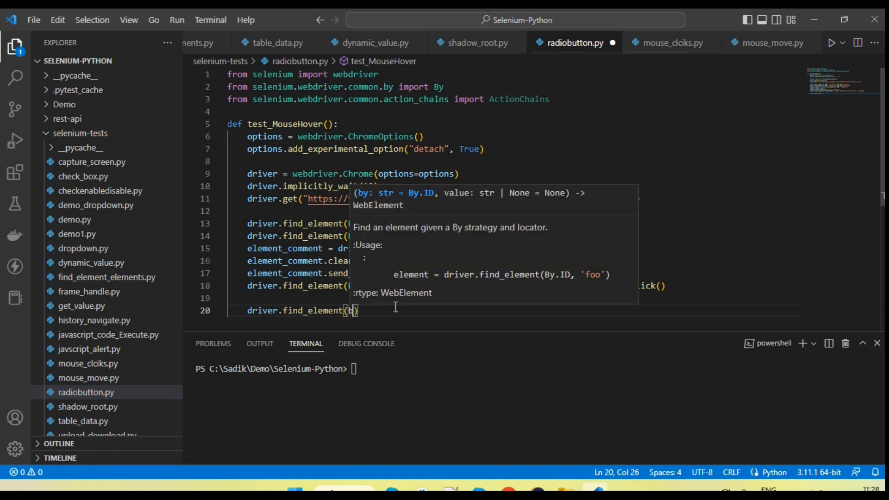
key("Backspace")
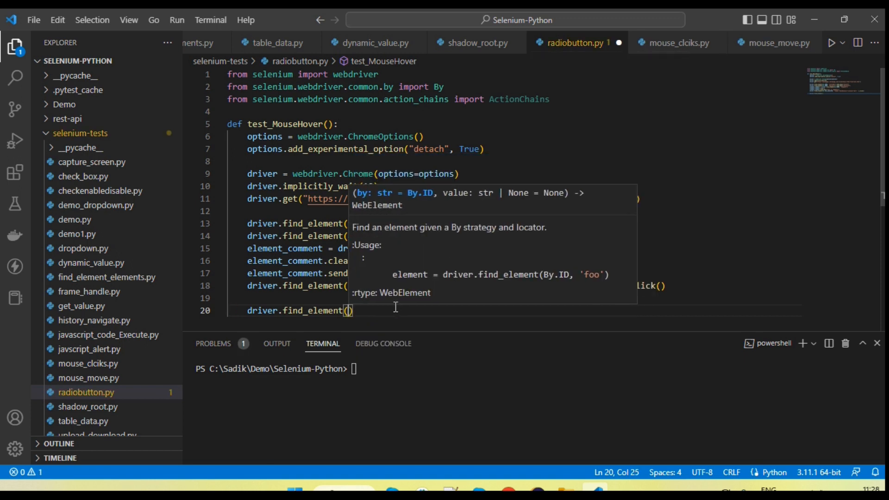
type("By.CSS_SELECTOR, \"")
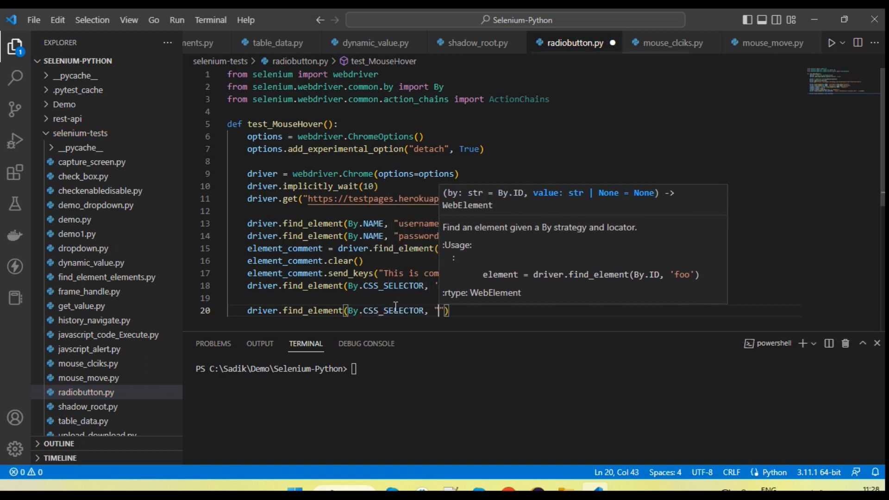
key("Backspace")
type("[value=\"rd2")
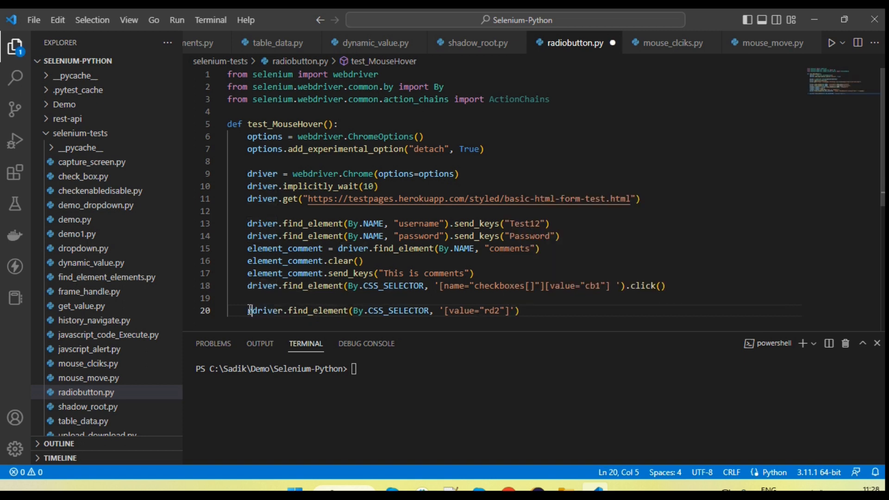
type("radiobutton2")
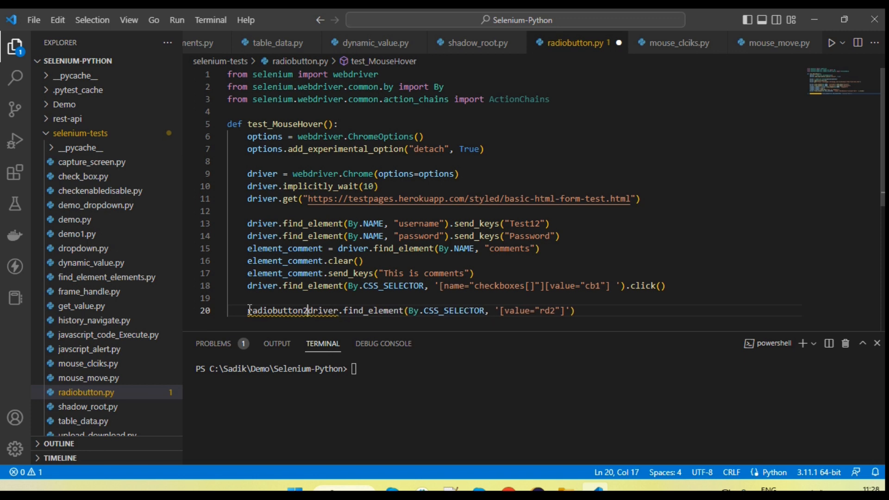
type("=")
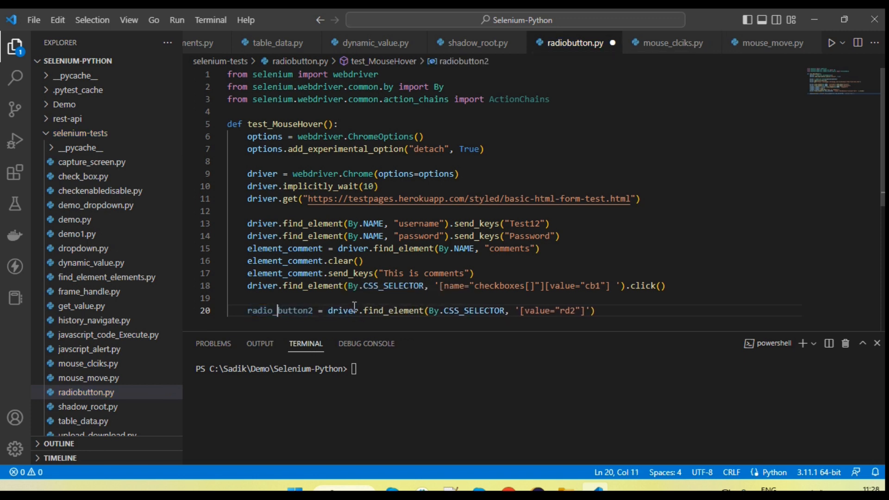
- Add print(radio_button2.is_selected()) on the next line
key("Enter")
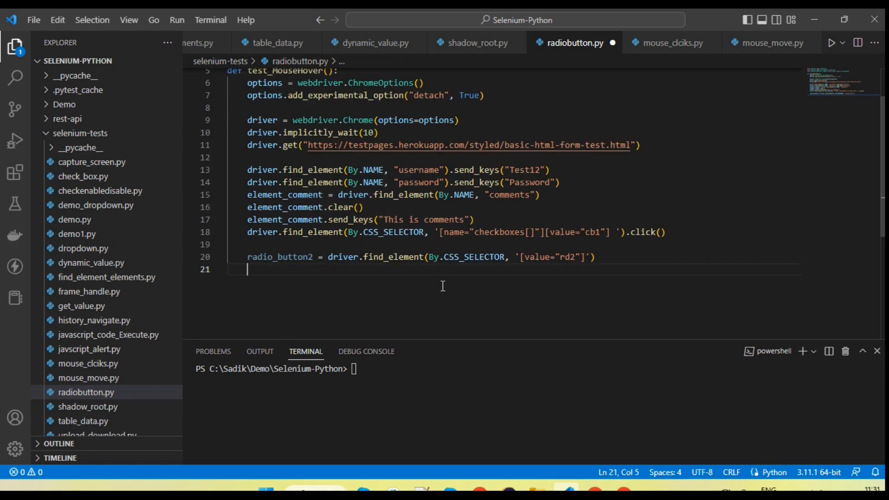
type("print(")
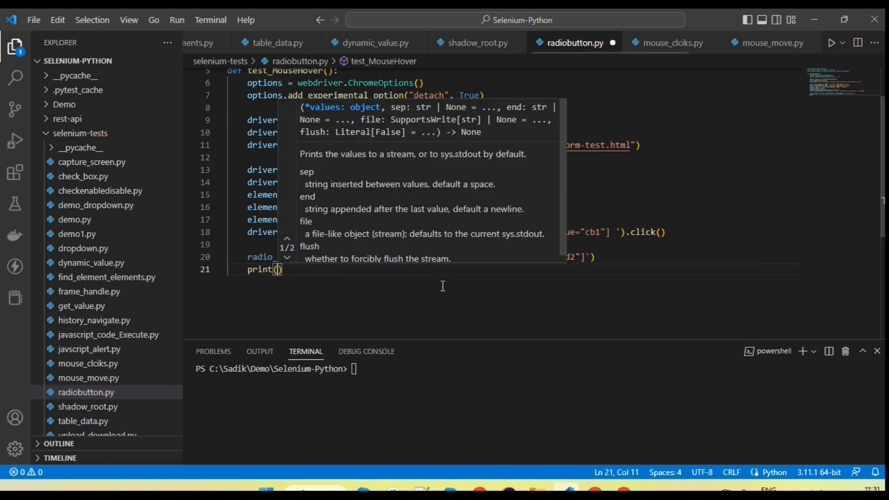
type("radio_button2.is_selected(")
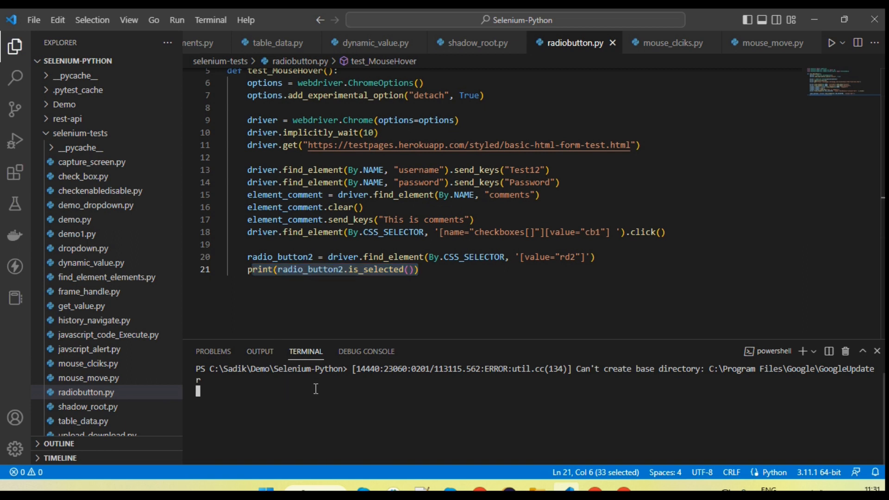
- Run the radiobutton test and mark the printed True for rd2
type("cls")
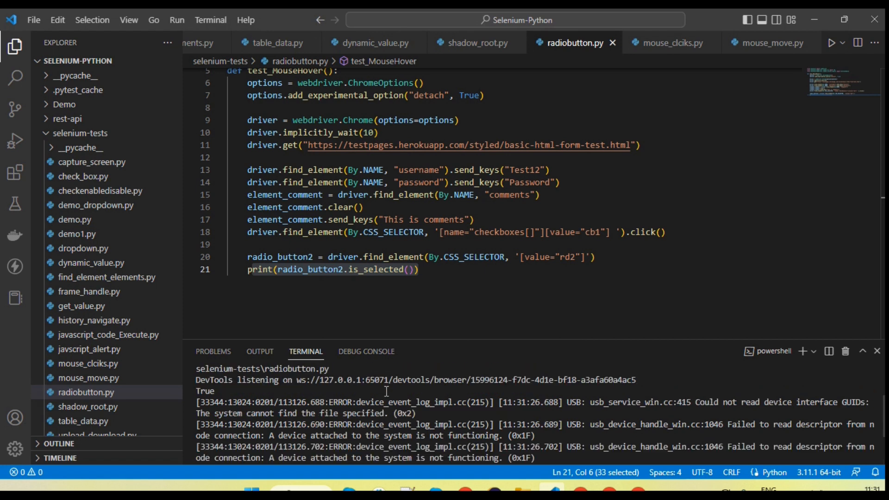
double_click(206, 391)
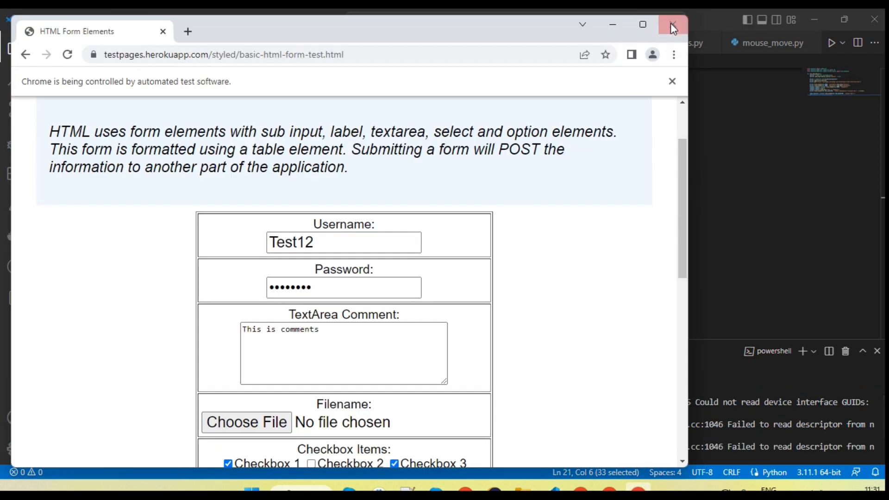
- Close the automated browser and locate the radio 1 input with value rd1 in DevTools
left_click(673, 25)
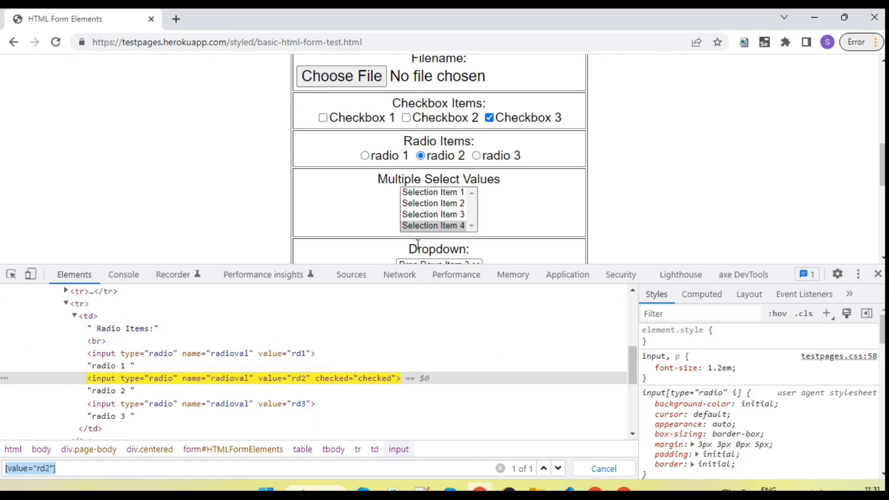
scroll("down", 3)
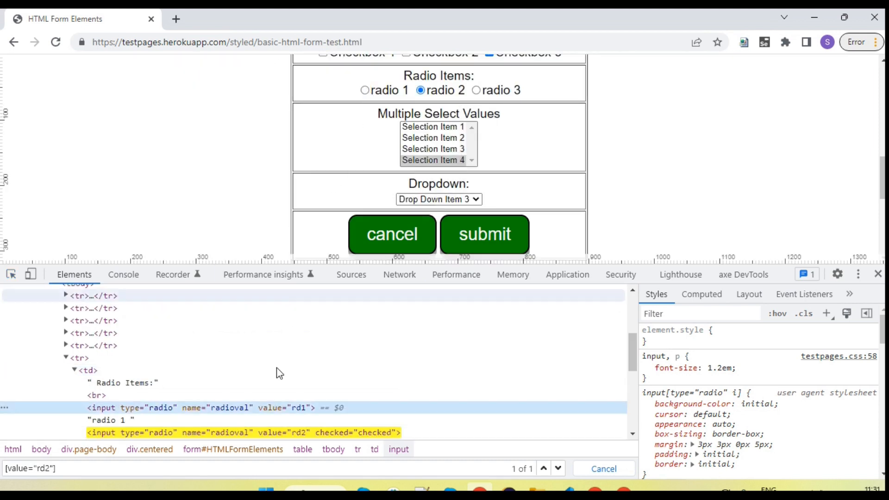
mouse_move(339, 401)
type("1")
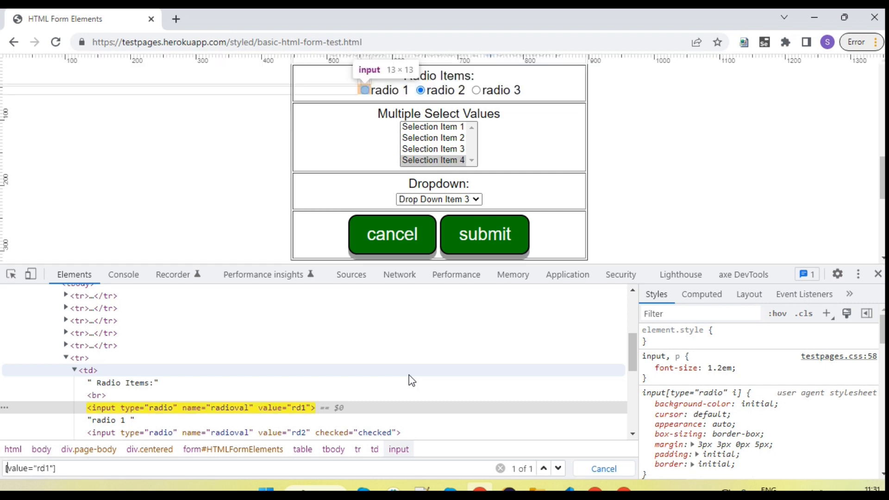
mouse_move(379, 317)
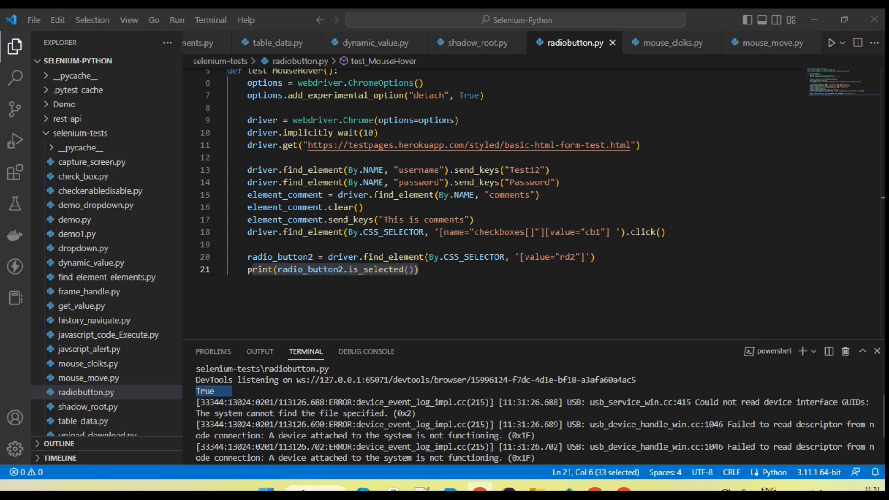
- Add radio_button1 = driver.find_element(...) for the rd1 radio on a new line
key("Enter")
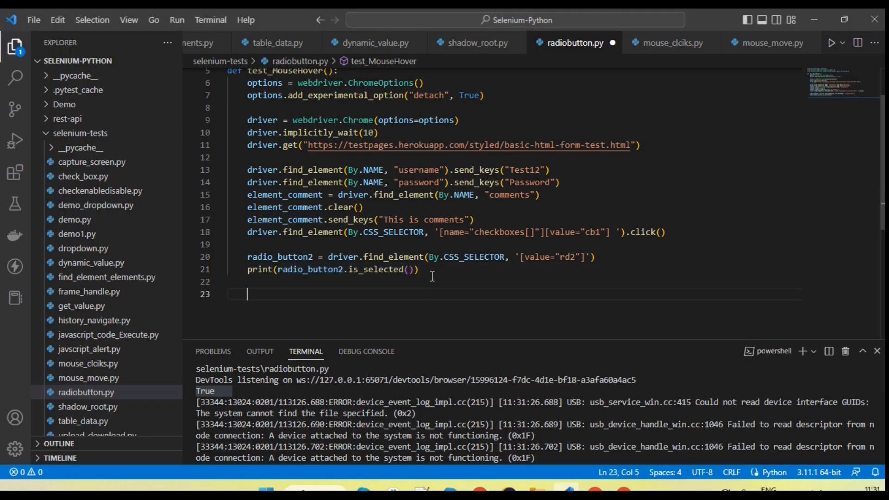
type("driver.i")
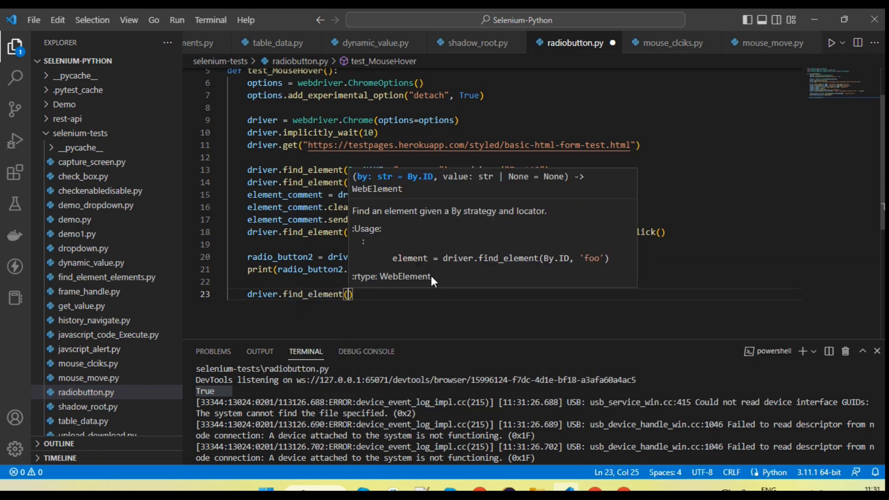
type("By.Xpa")
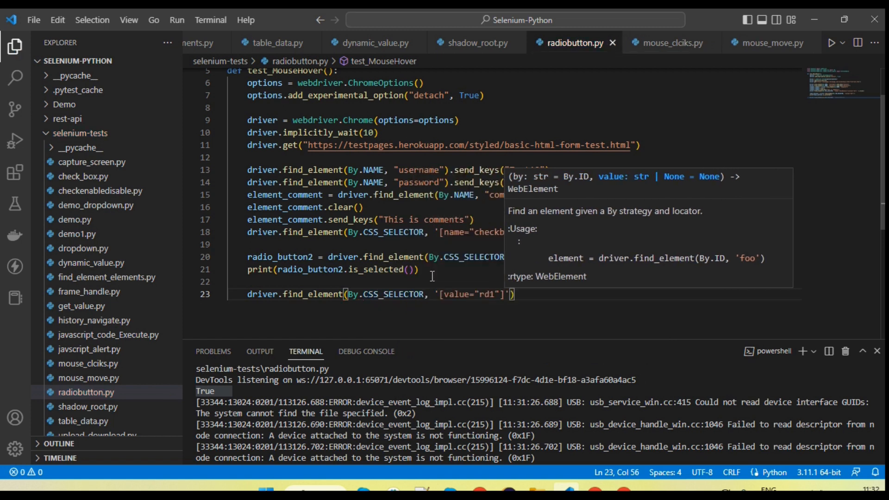
- Copy the rd2 print line as print(radio_button1.is_selected()) and focus the terminal
double_click(279, 257)
type("radio_button1 = ")
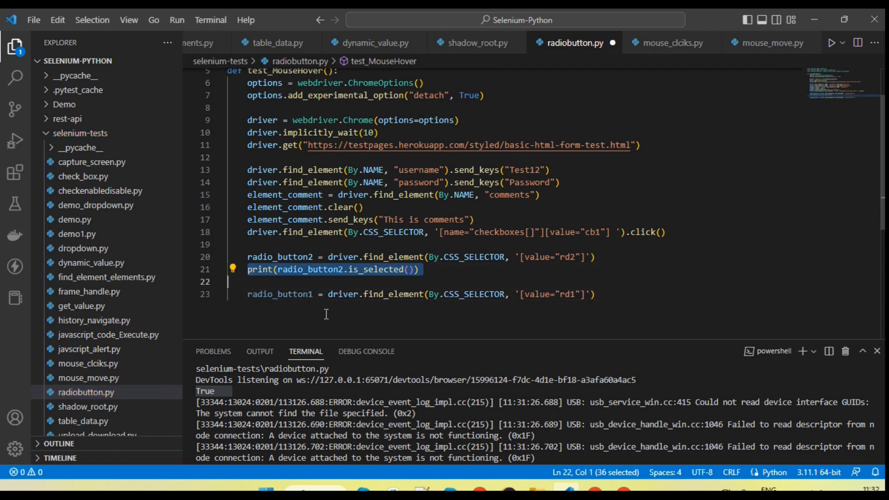
left_click(594, 294)
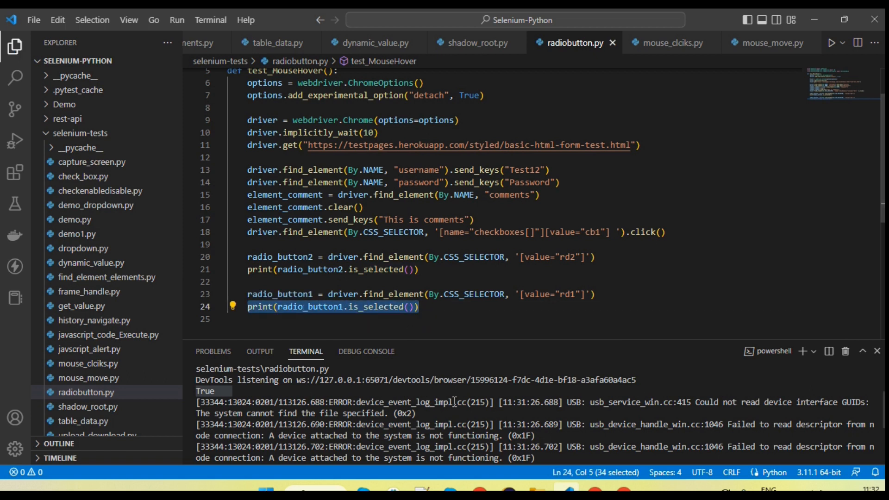
left_click(845, 351)
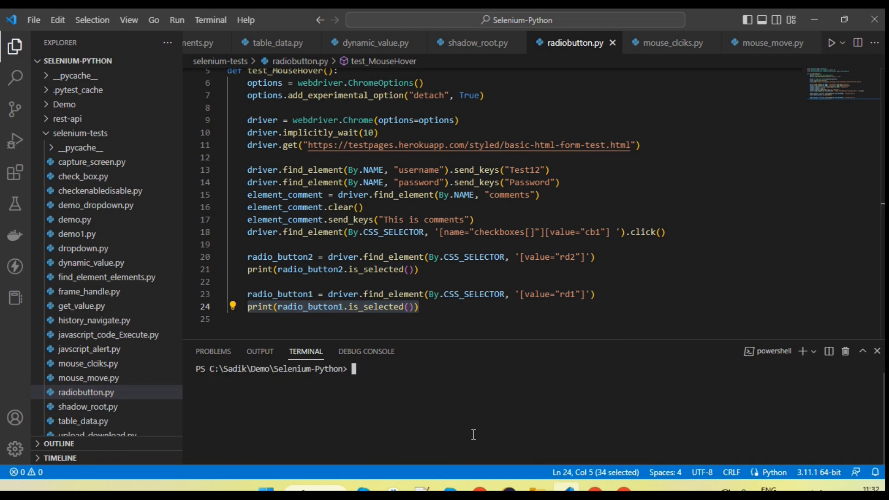
- Rerun pytest .\selenium-tests\radiobutton.py -s to print True for rd2 and False for rd1
type("pytest .\\selenium-tests\\radiobutton.py -s")
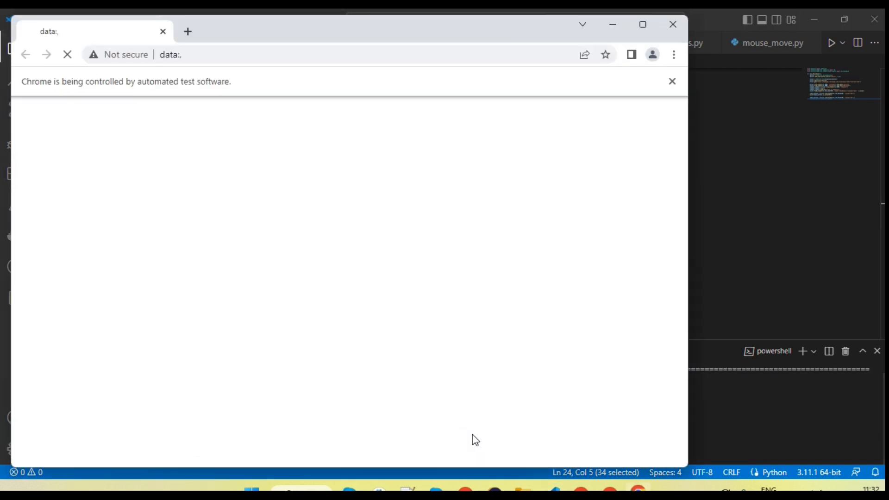
left_click(221, 55)
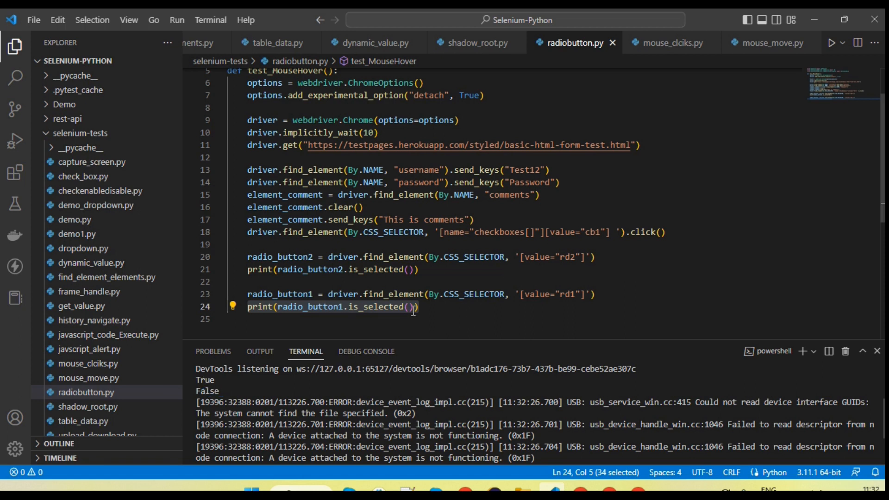
- Add radio_button1.click() after the rd1 print, rerun the test, and close the browser
left_click(328, 294)
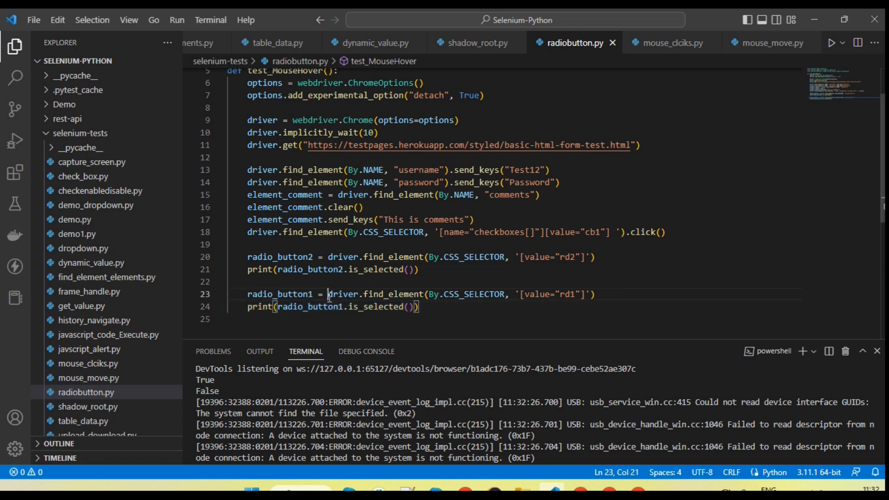
double_click(279, 293)
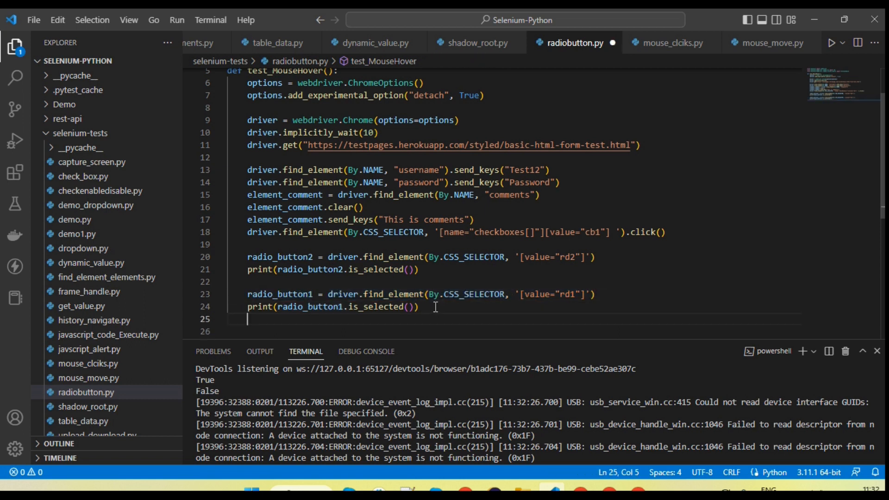
type("radio_button1.cl")
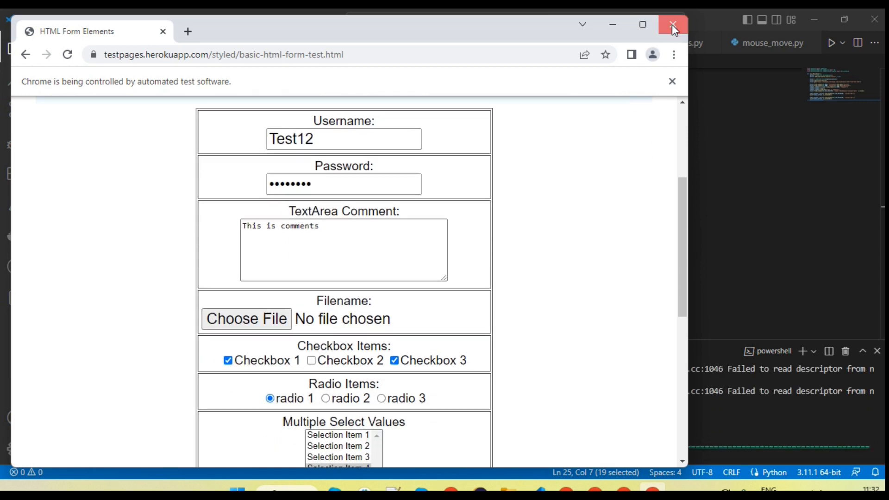
left_click(673, 25)
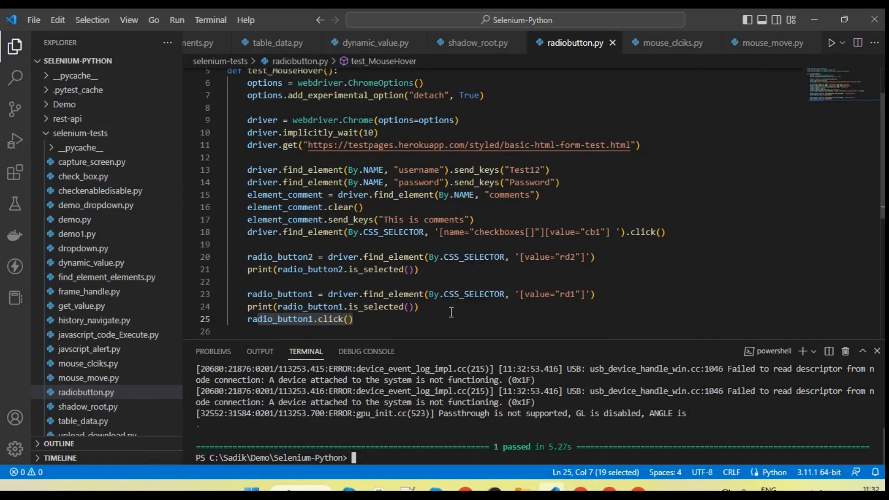
mouse_move(306, 270)
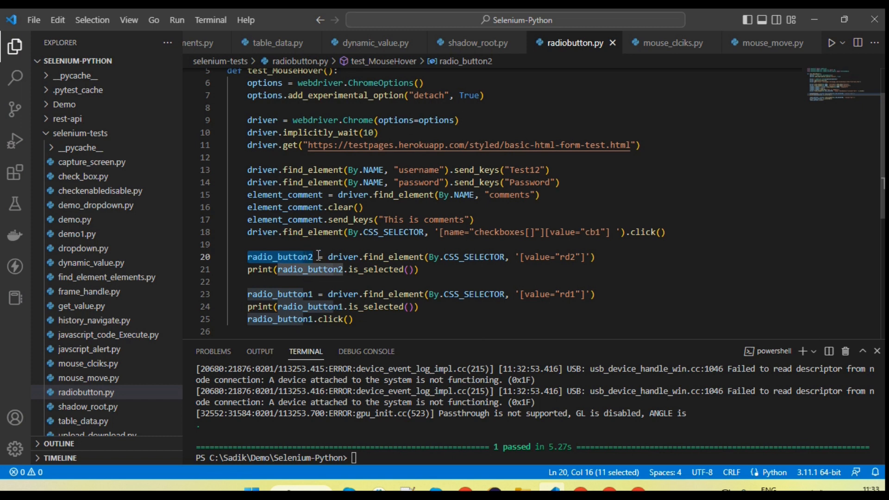
left_click(367, 269)
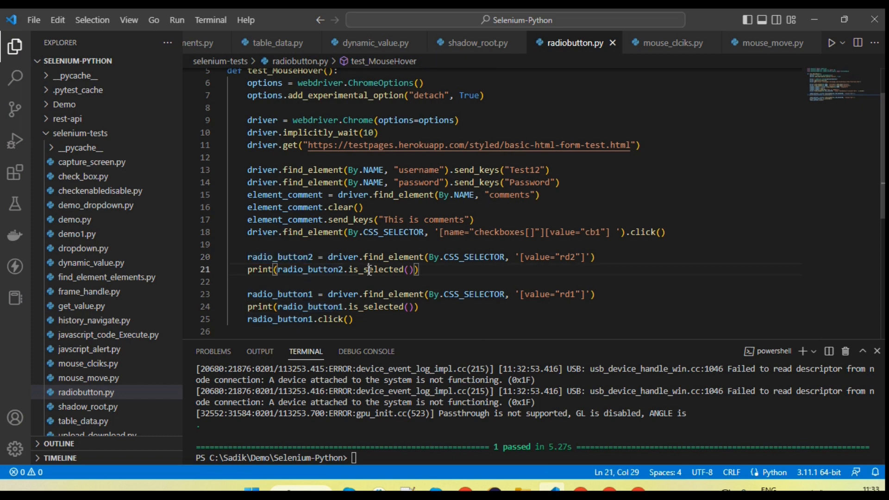
double_click(376, 270)
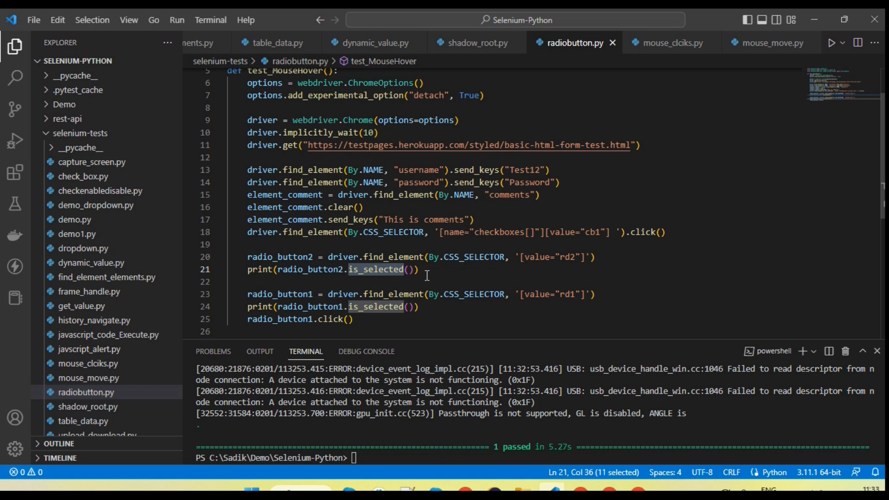
left_click(293, 319)
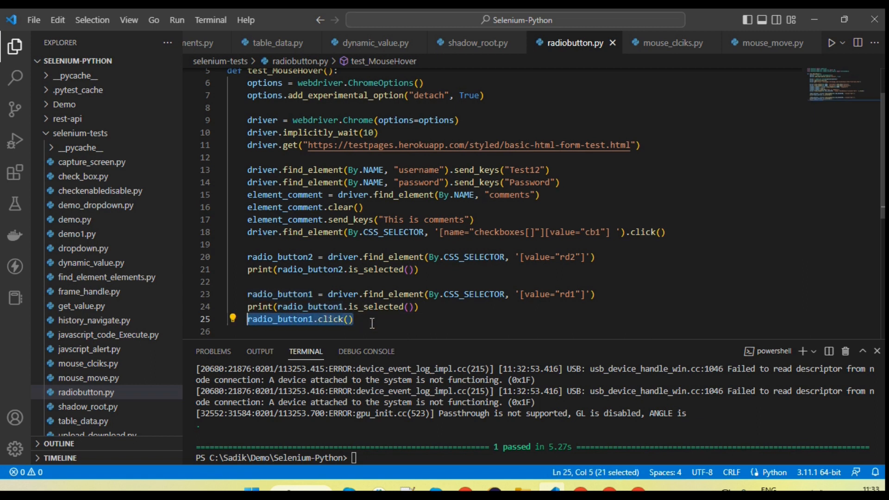
mouse_move(621, 279)
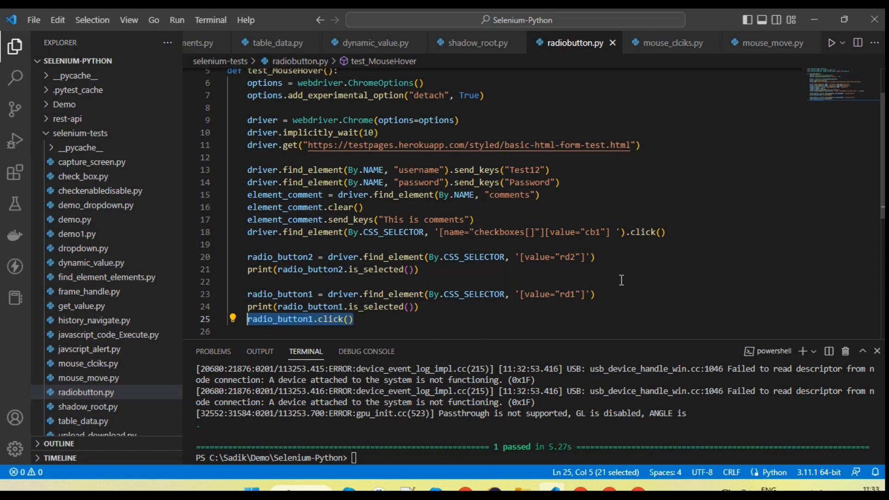
mouse_move(621, 275)
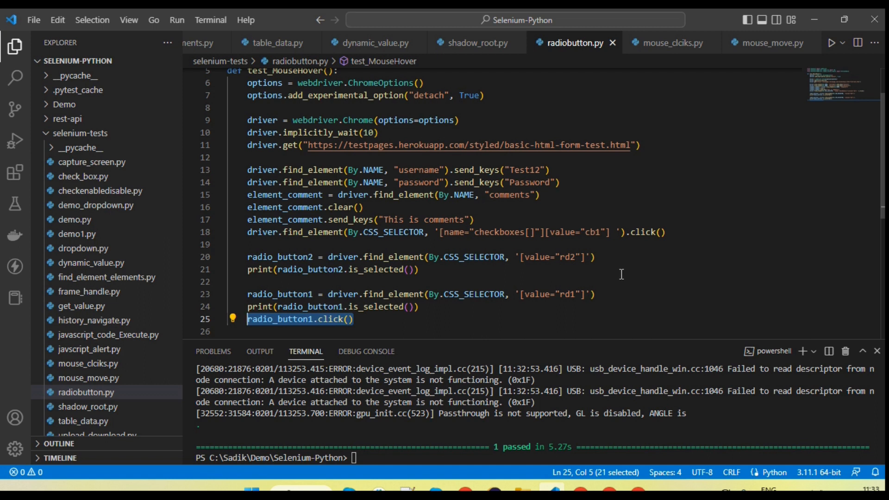